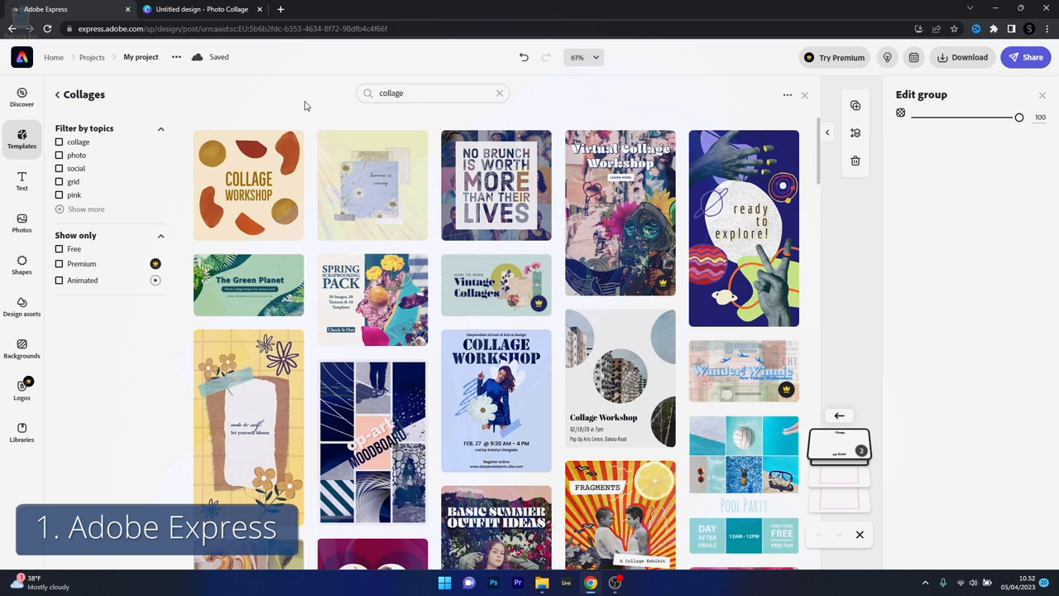
# Step: Crop the frog photo in the top frame of the FRoGS on Tour poster to fit
pyautogui.scroll(-3)
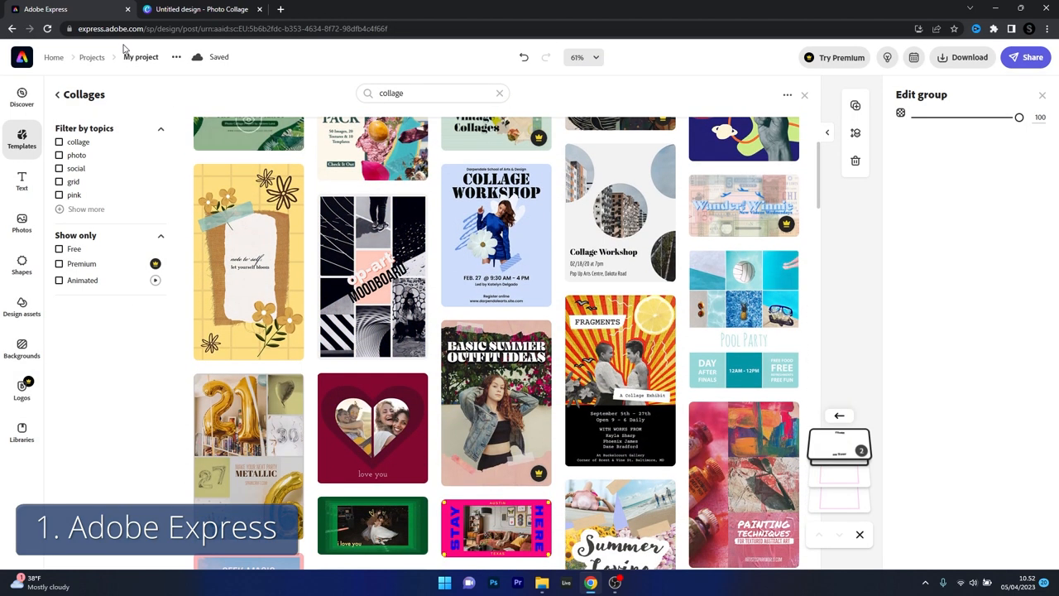
pyautogui.click(21, 222)
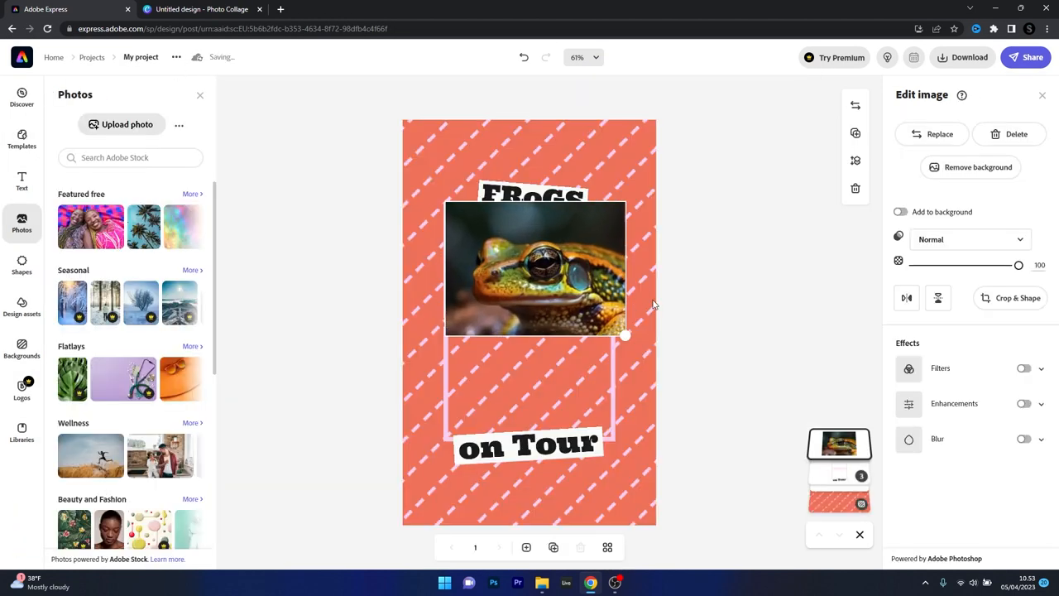
pyautogui.click(1012, 298)
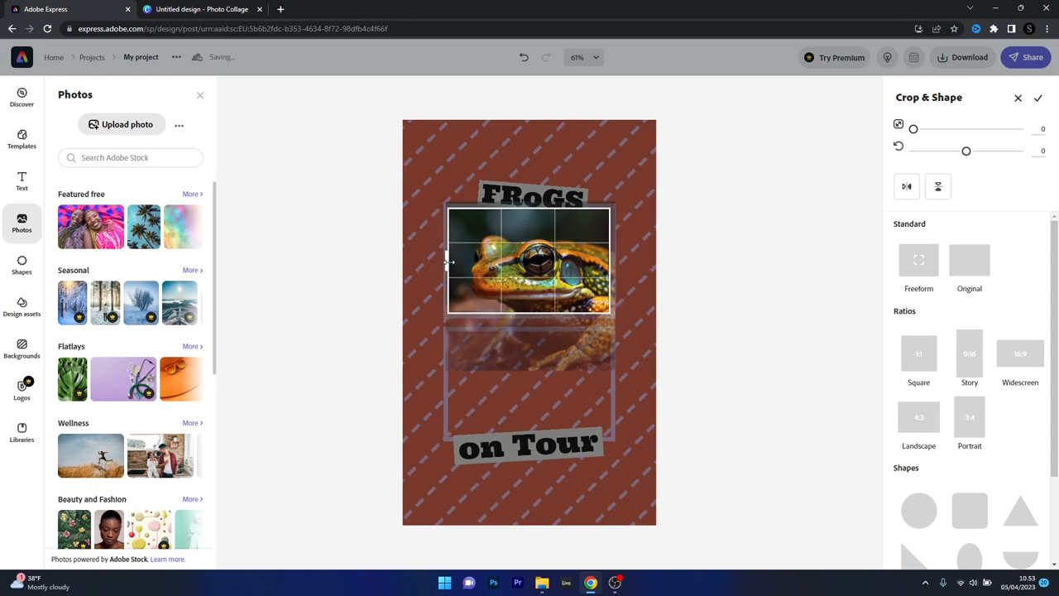
pyautogui.click(533, 197)
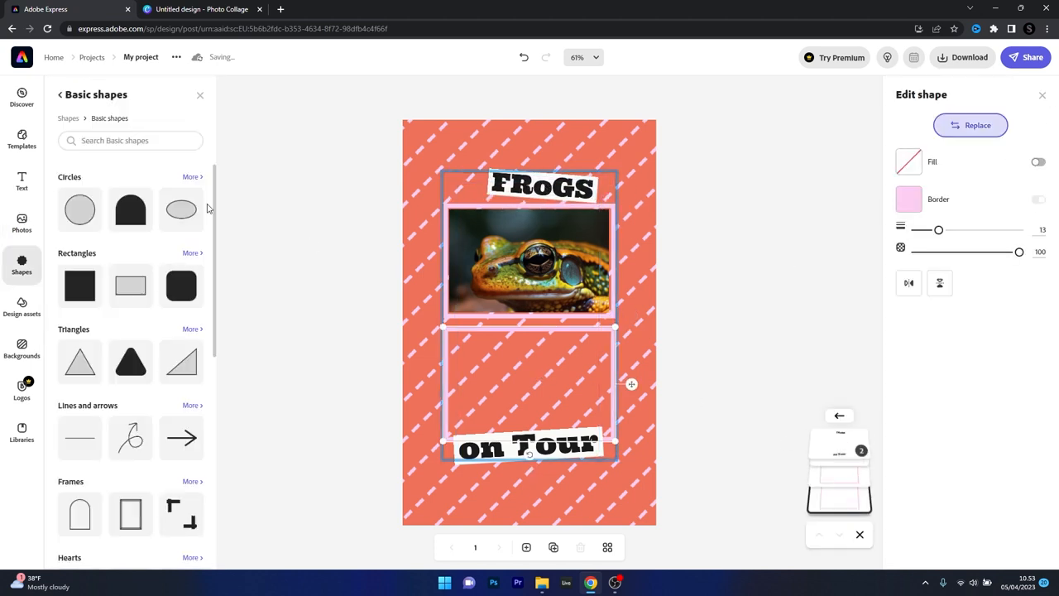
# Step: Add a second frog photo to the lower frame and crop it to fit
pyautogui.click(21, 221)
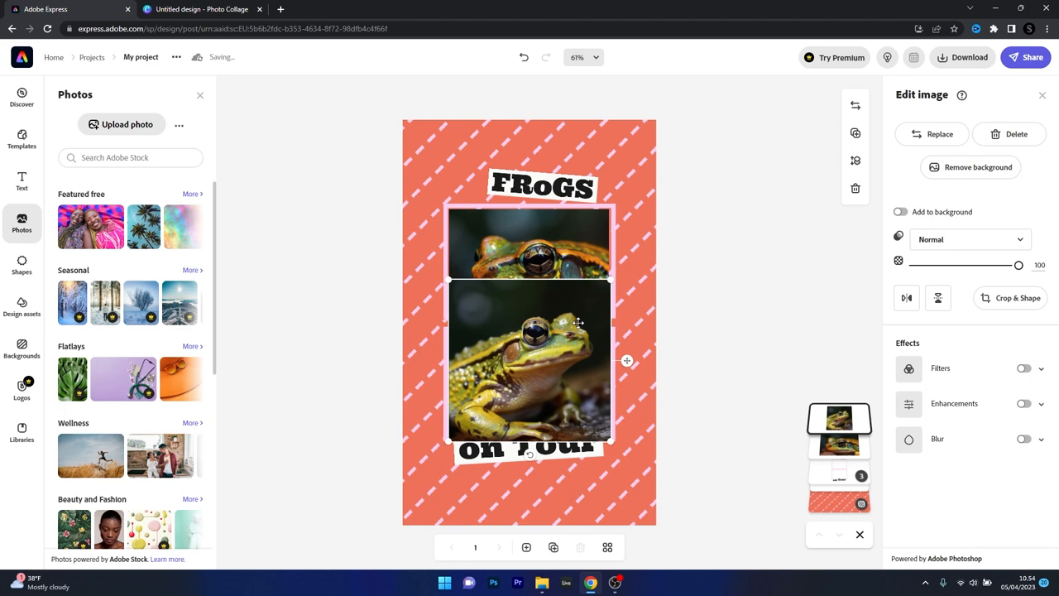
pyautogui.click(1010, 298)
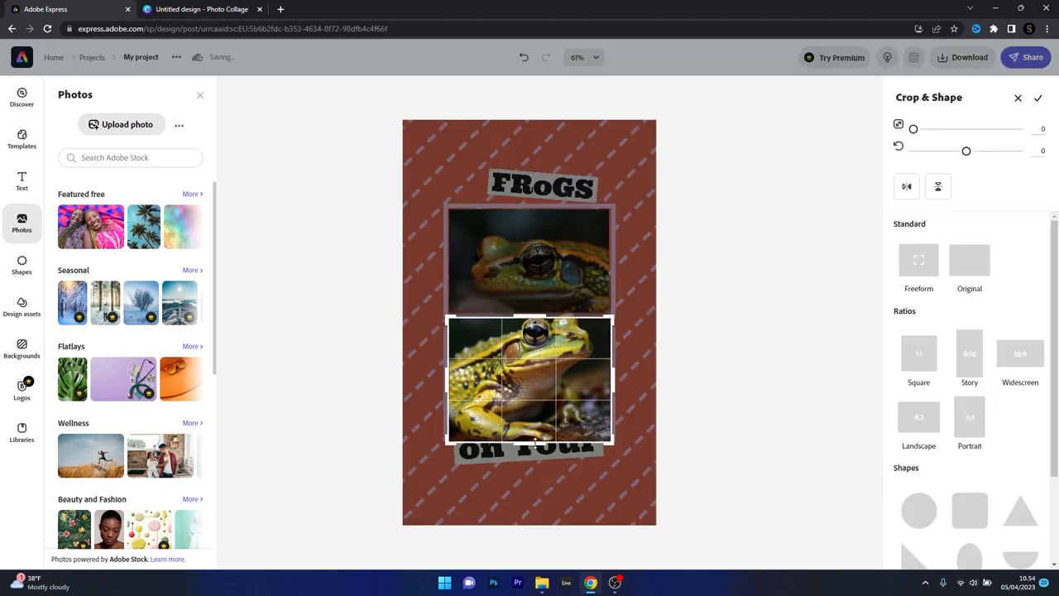
pyautogui.click(1038, 96)
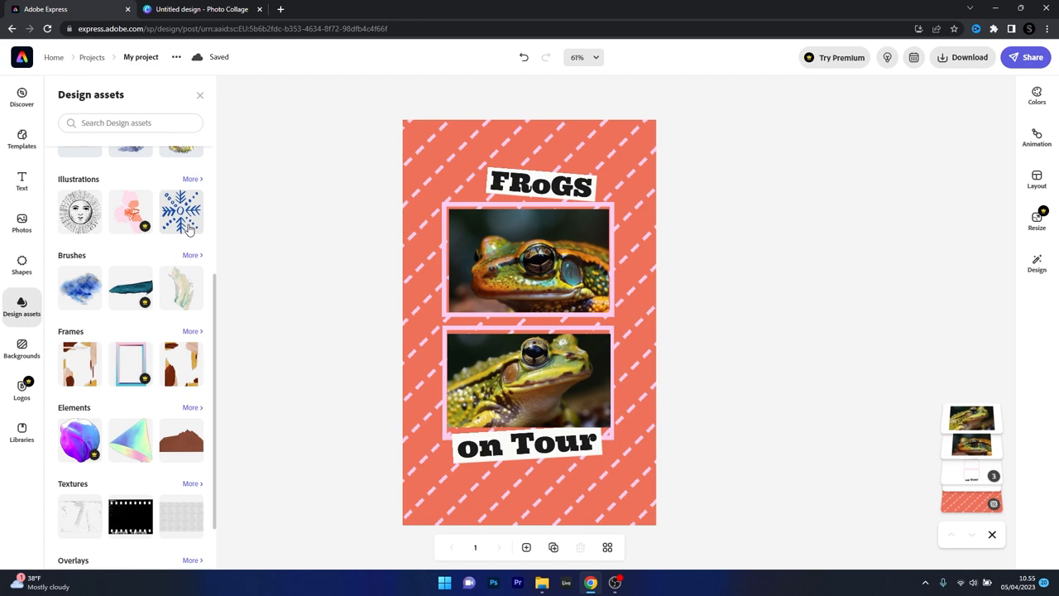
# Step: Place the blue snowflake illustration from Design assets in the poster's top-left corner
pyautogui.click(180, 212)
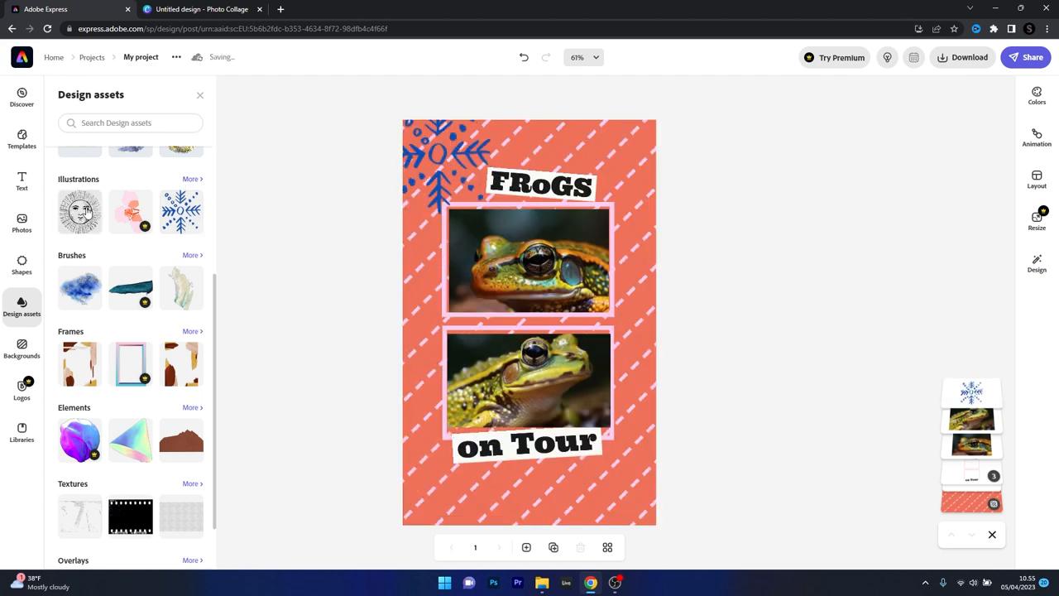
pyautogui.click(1037, 136)
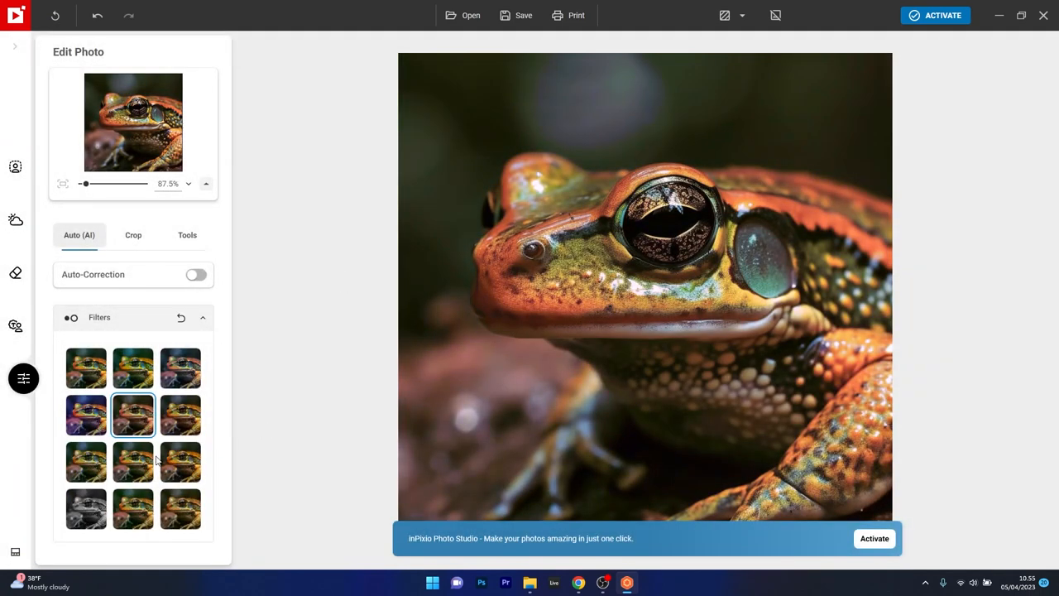
# Step: Raise the orange frog photo's exposure to 0.78 EV under Tools > Correction
pyautogui.click(187, 235)
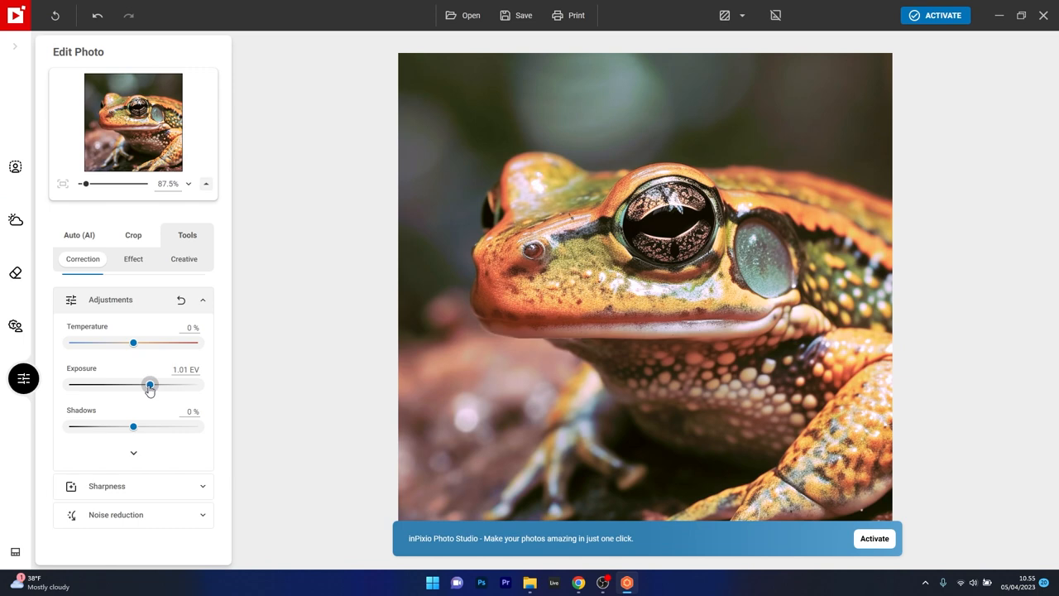
pyautogui.moveTo(149, 385); pyautogui.dragTo(146, 384)
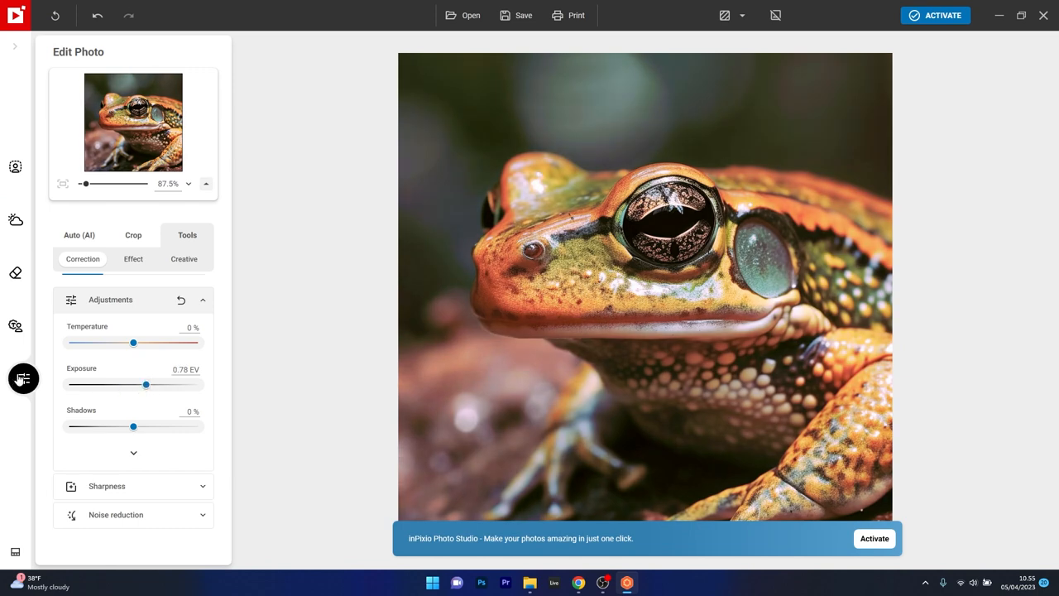
pyautogui.moveTo(17, 165)
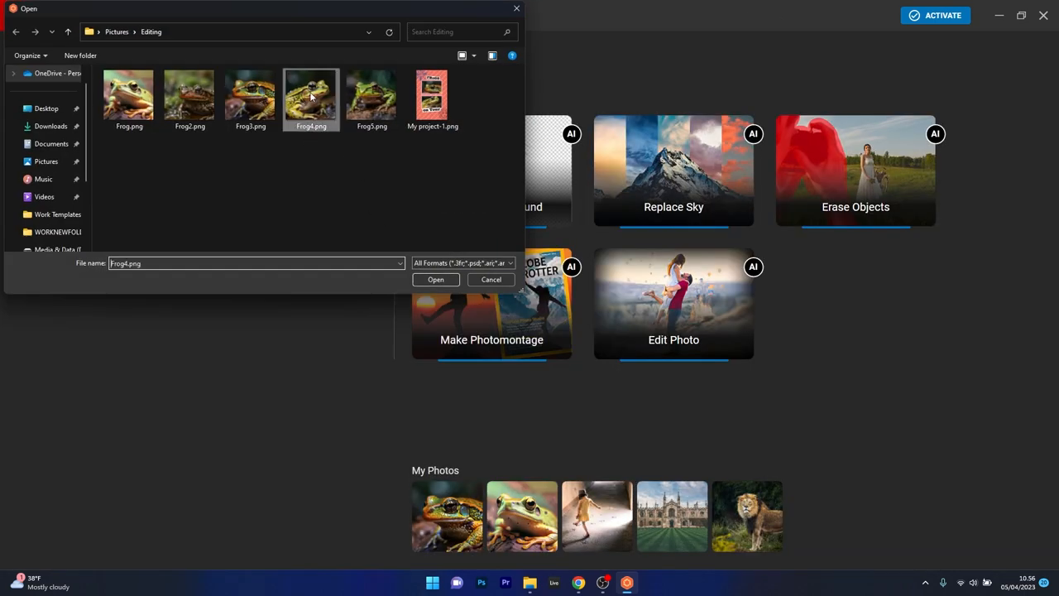
# Step: Try Frog4.png on the Globe Trotter magazine cover photomontage
pyautogui.click(436, 278)
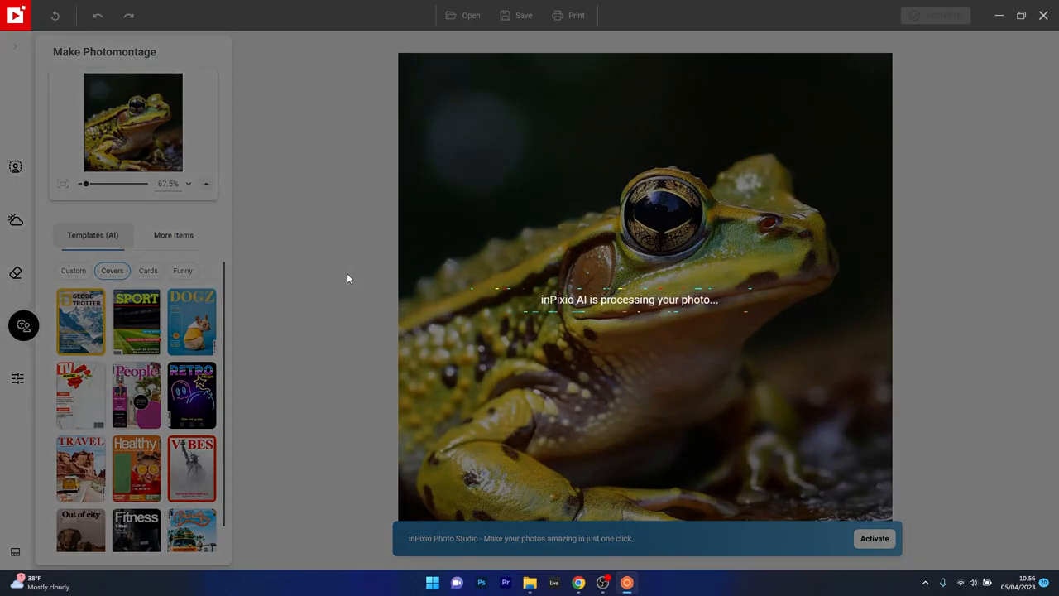
pyautogui.click(79, 321)
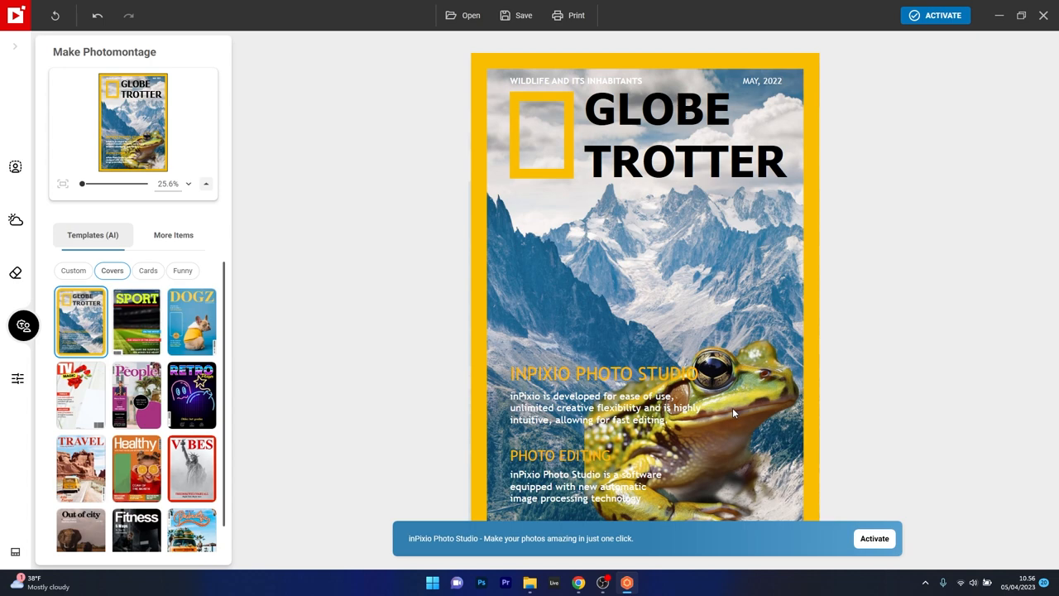
pyautogui.click(703, 414)
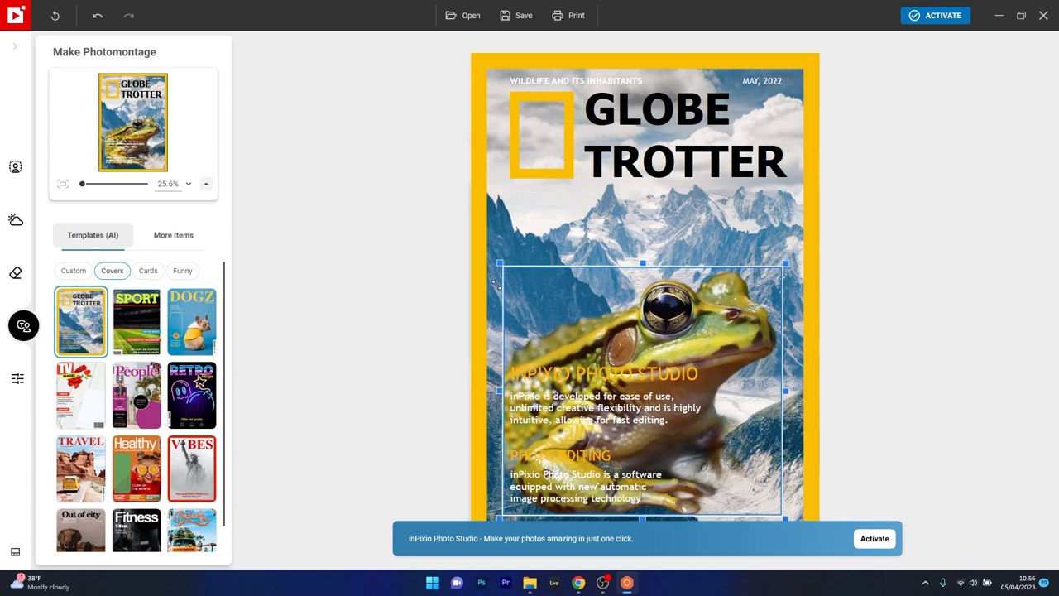
# Step: Switch to the VIBES cover template and position the frog in the middle of the cover
pyautogui.click(192, 442)
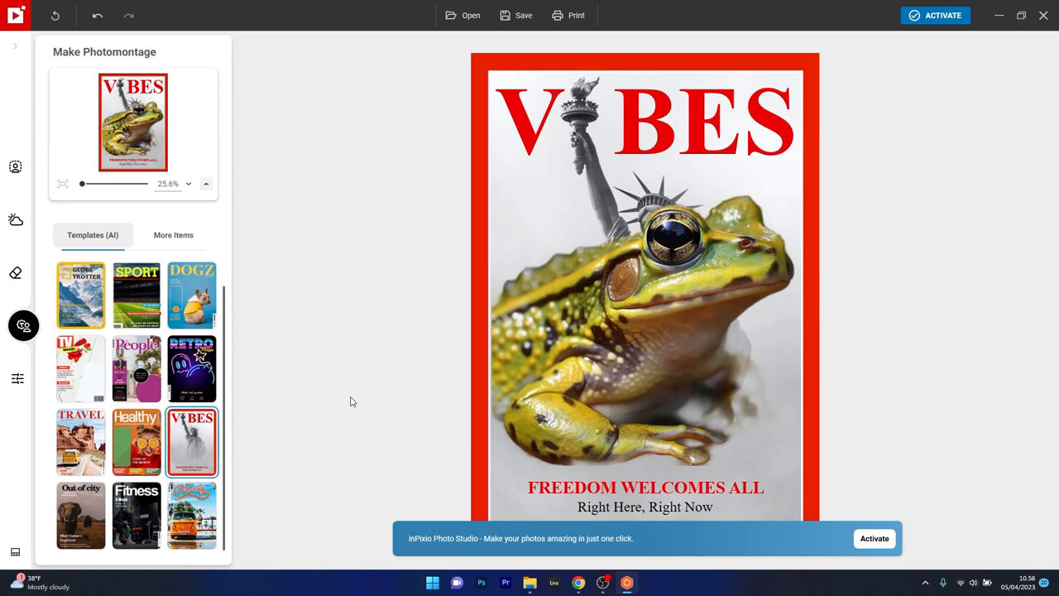
pyautogui.click(644, 314)
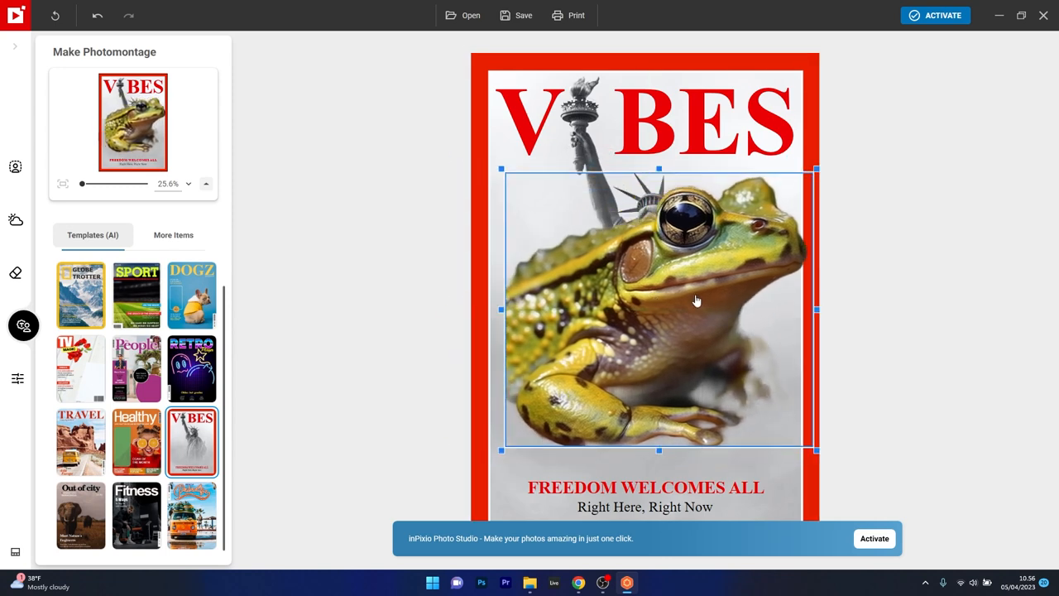
pyautogui.moveTo(695, 301); pyautogui.dragTo(689, 295)
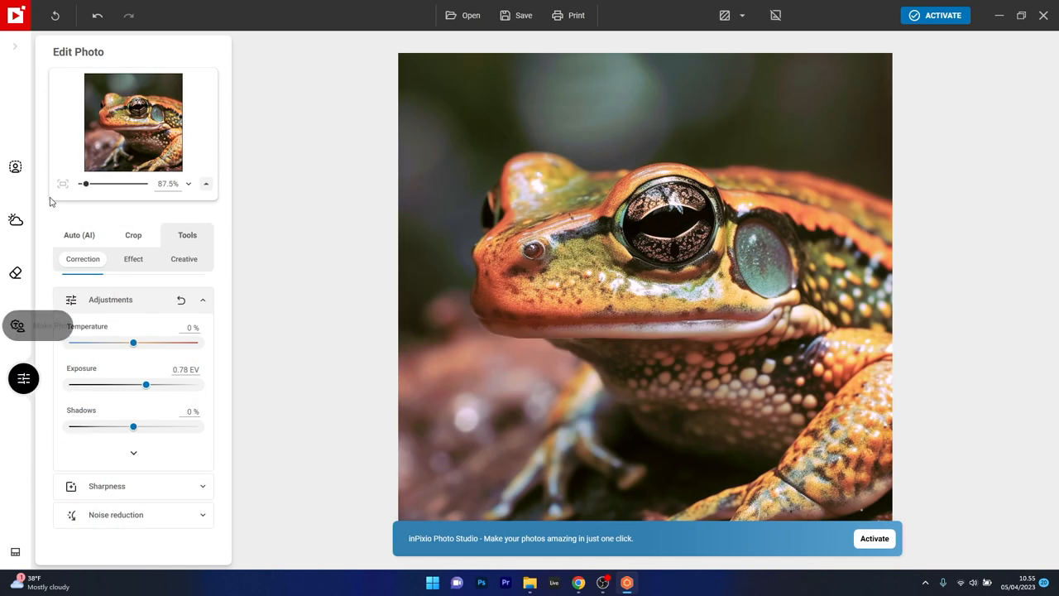
pyautogui.moveTo(15, 166)
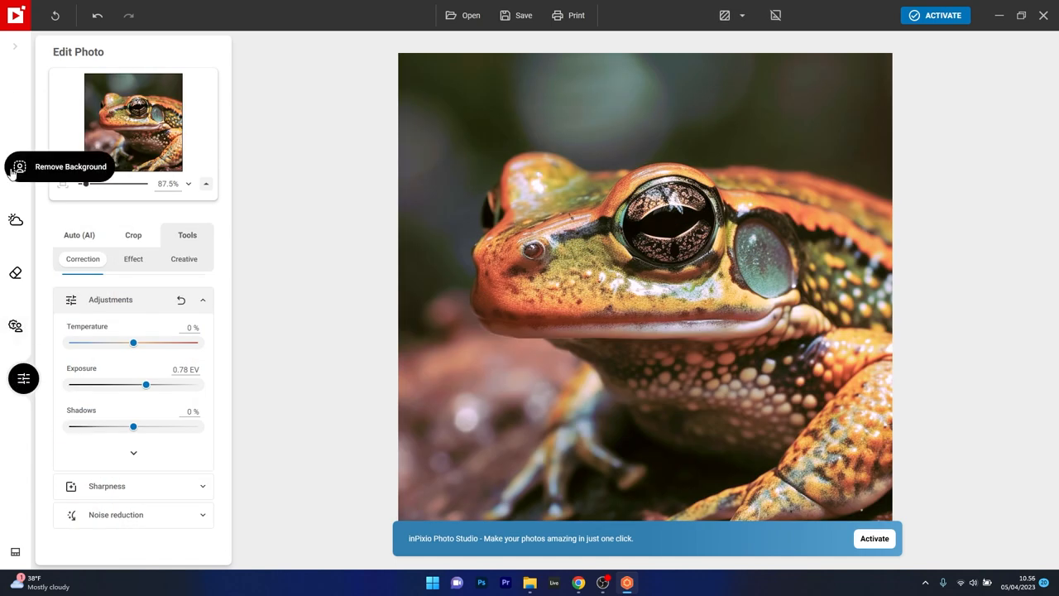
pyautogui.moveTo(15, 325)
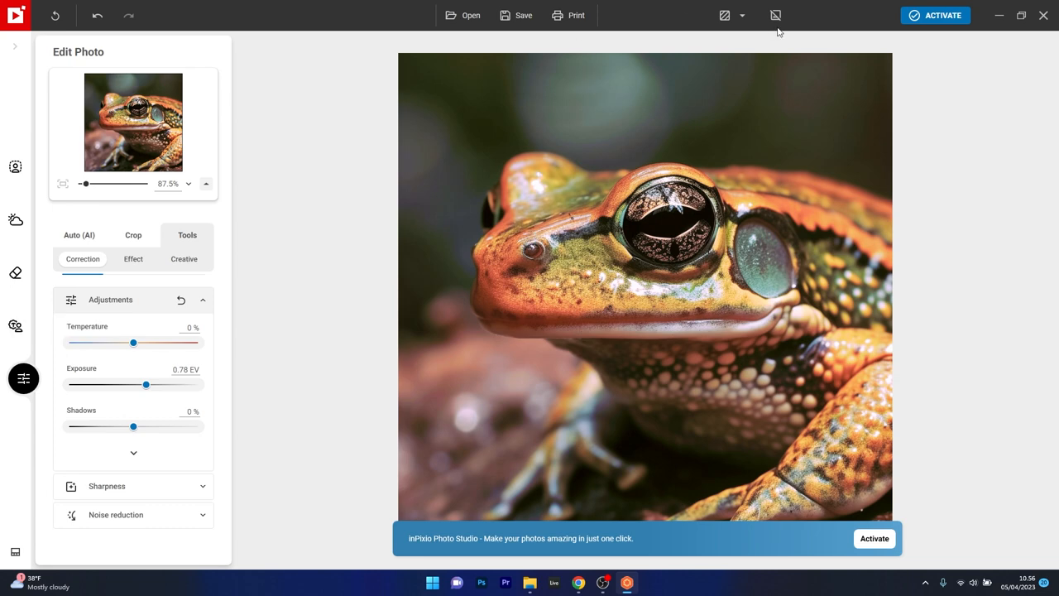
# Step: Bring up the Correction adjustments (Temperature, Exposure, Shadows) for the close-up frog photo
pyautogui.click(57, 15)
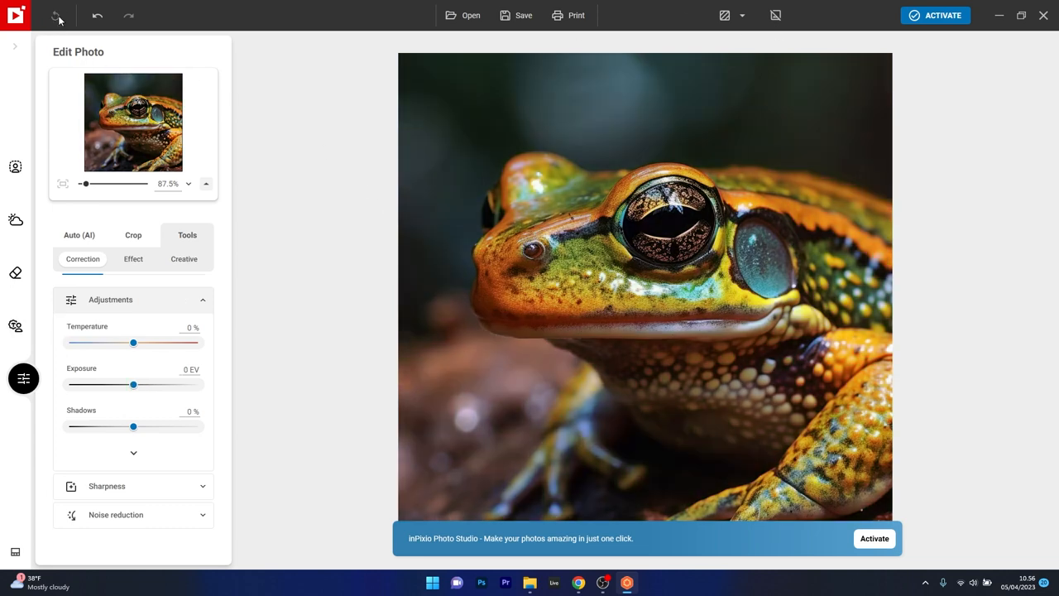
pyautogui.click(464, 15)
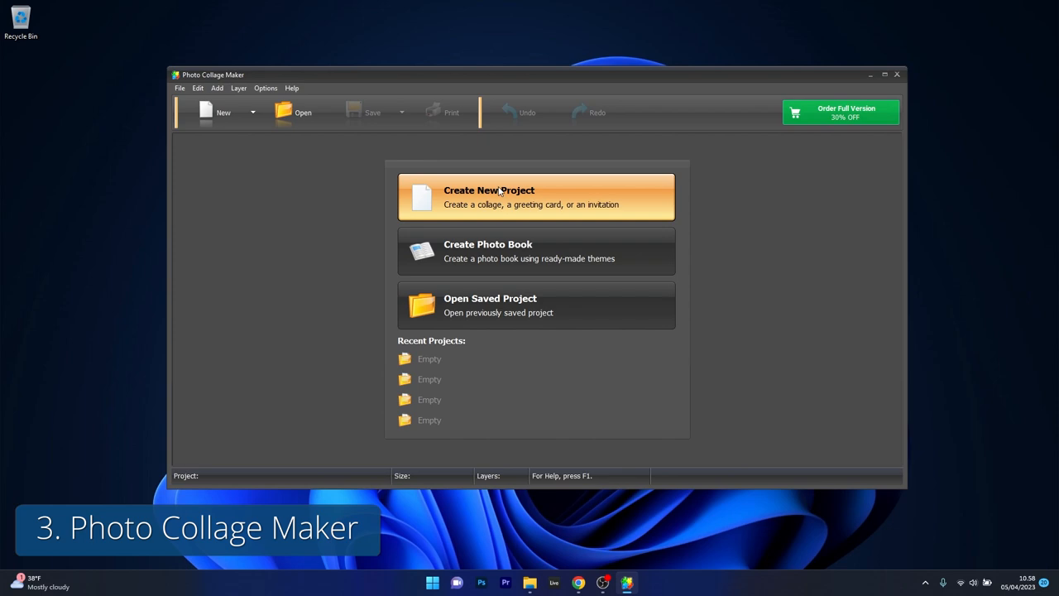
# Step: Create a new project from Collage Templates and pick a leafy four-photo template
pyautogui.click(488, 195)
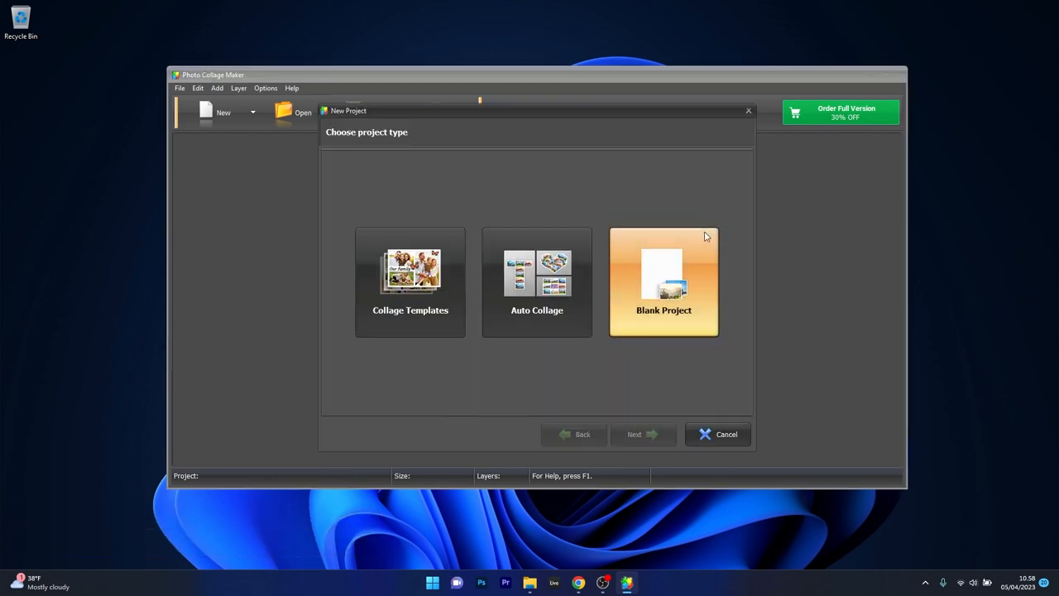
pyautogui.click(410, 282)
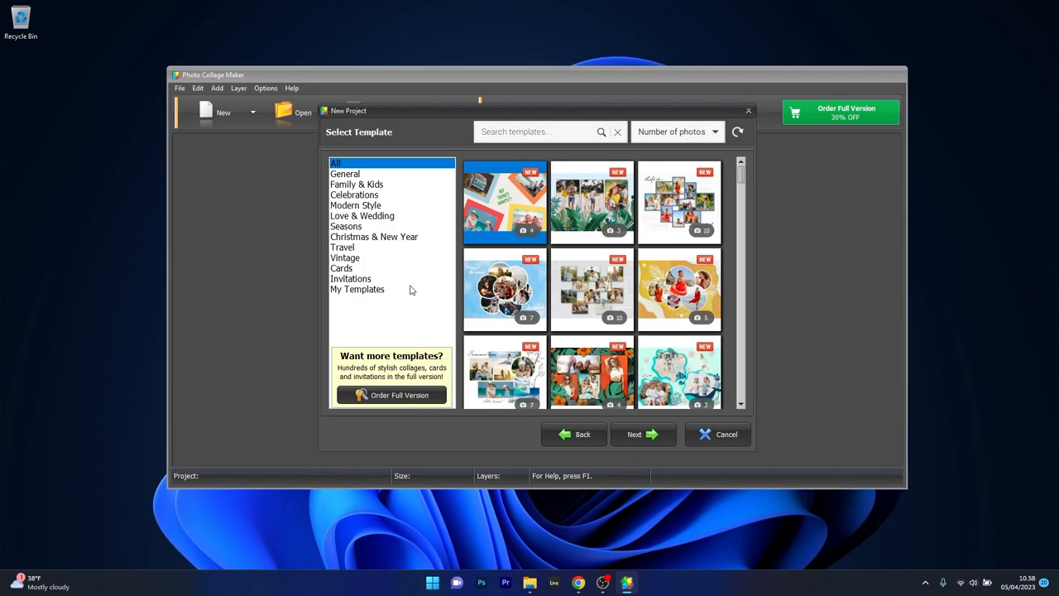
pyautogui.moveTo(610, 293)
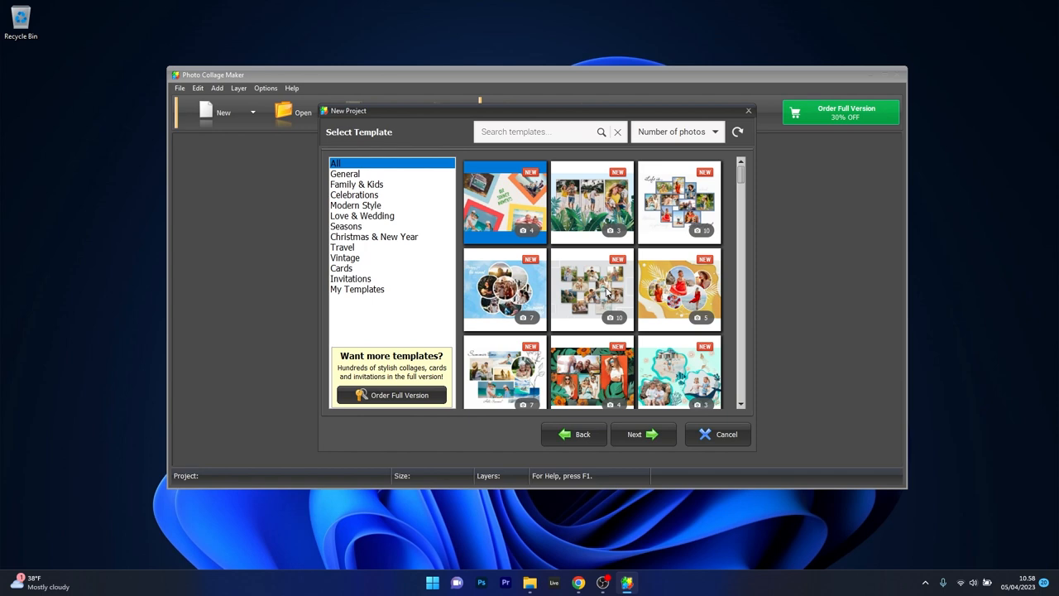
pyautogui.scroll(-3)
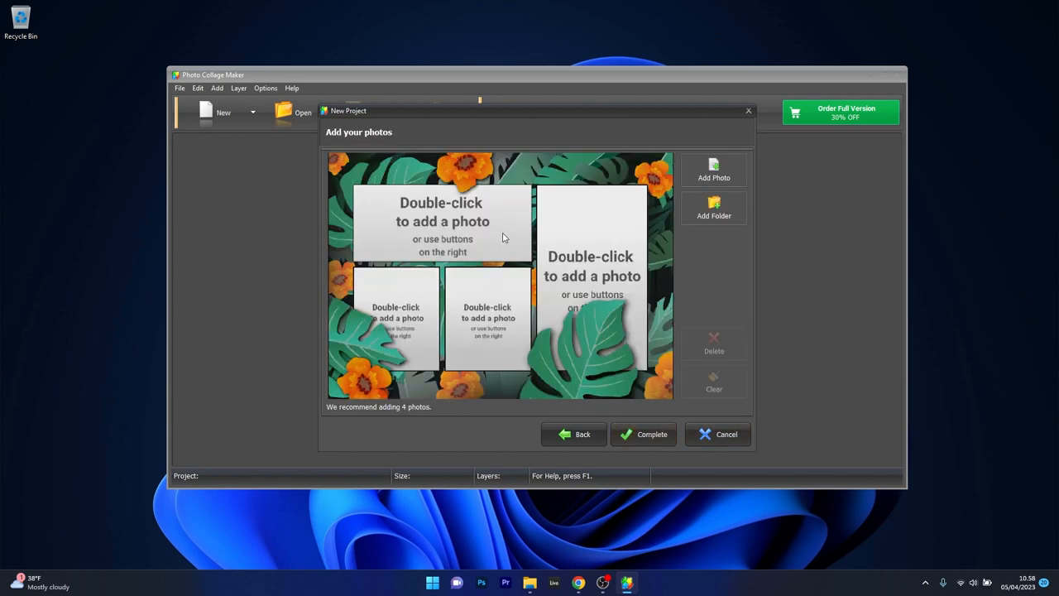
# Step: Fill the remaining empty slots of the leafy template with frog photos
pyautogui.doubleClick(442, 223)
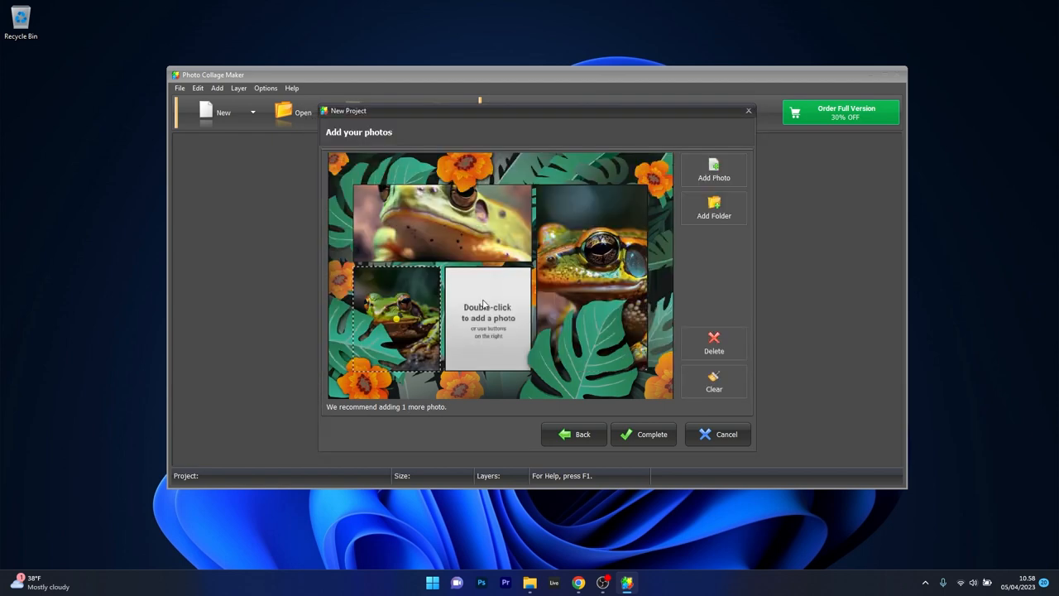
pyautogui.doubleClick(488, 317)
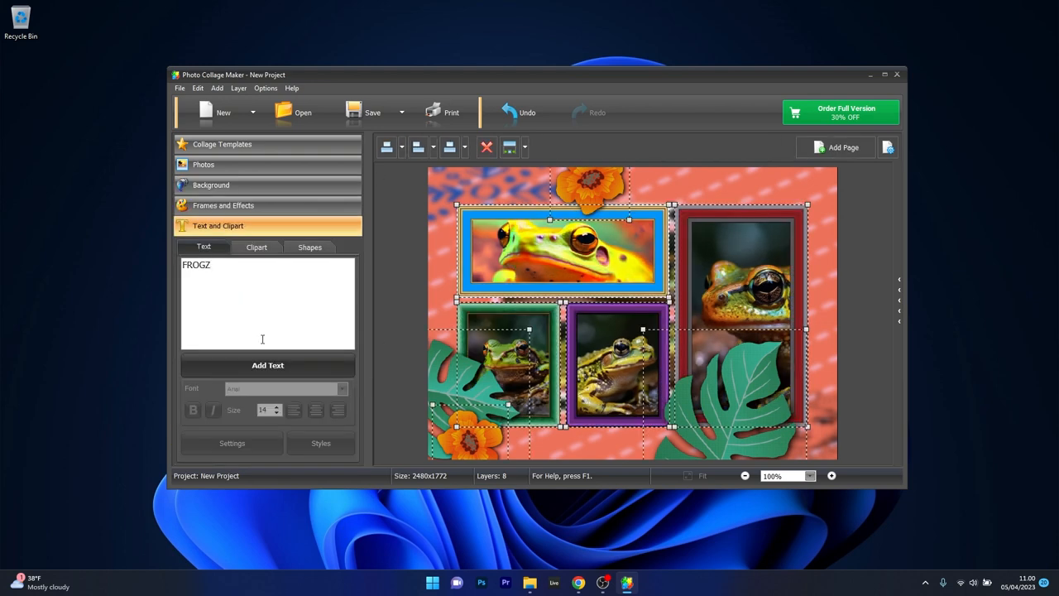
# Step: Place the typed FROGZ text onto the framed frog collage
pyautogui.click(269, 366)
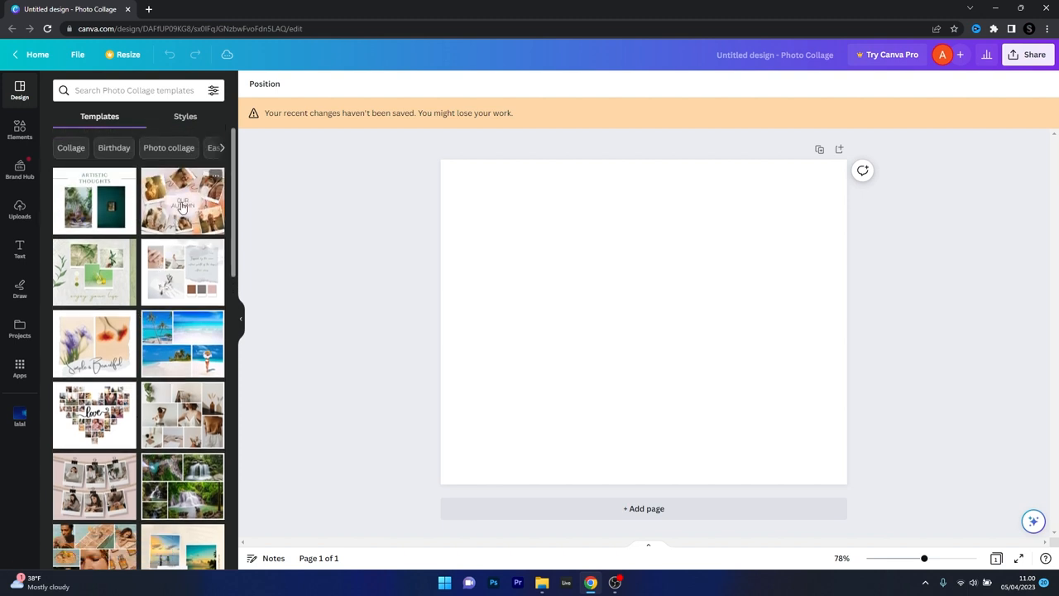
# Step: Apply the Our Autumn collage template and delete its first placeholder photo
pyautogui.click(182, 202)
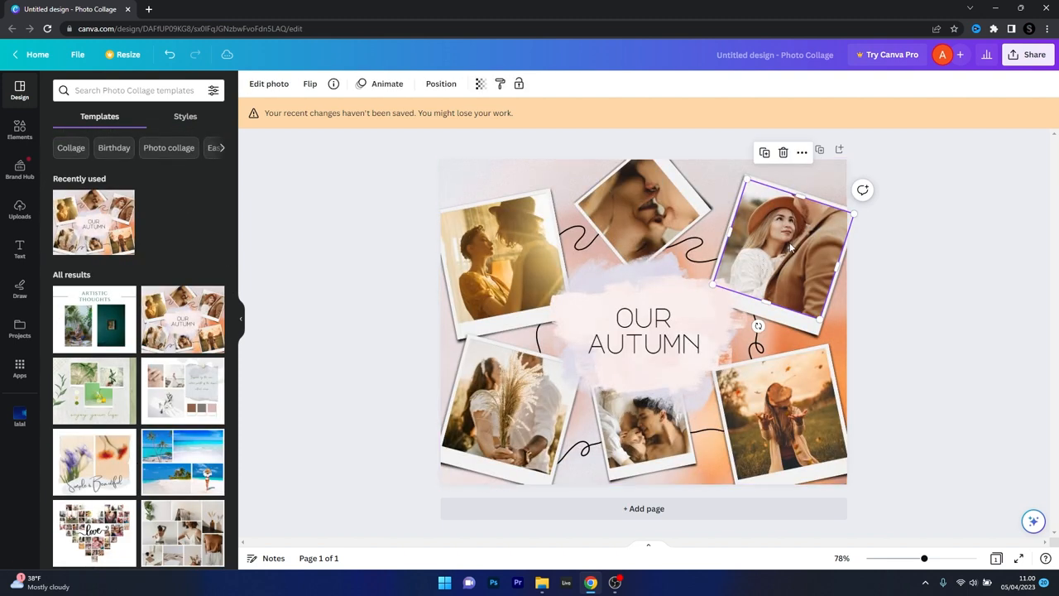
pyautogui.click(269, 83)
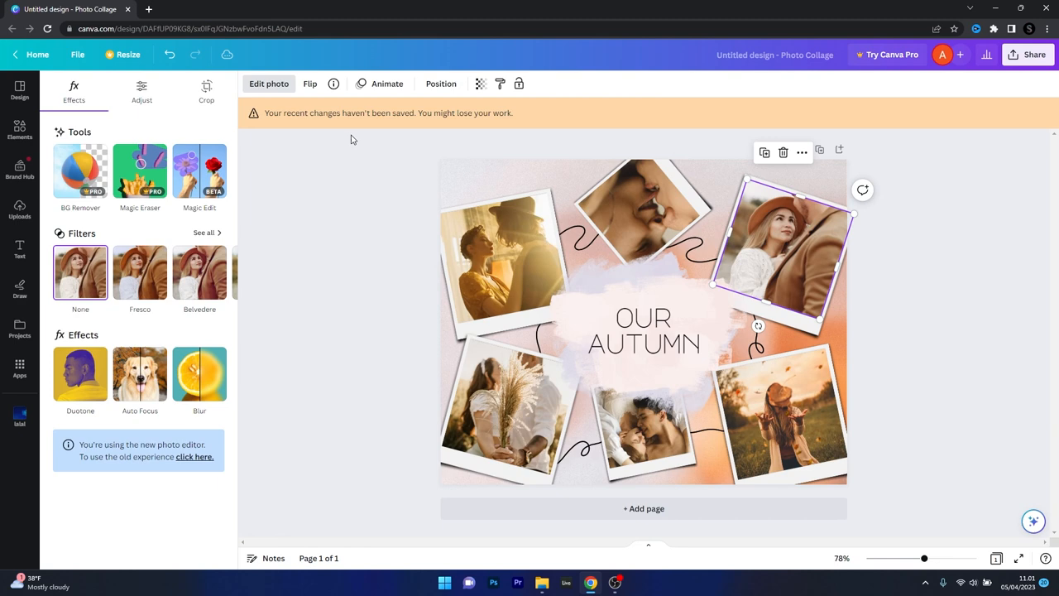
pyautogui.click(801, 152)
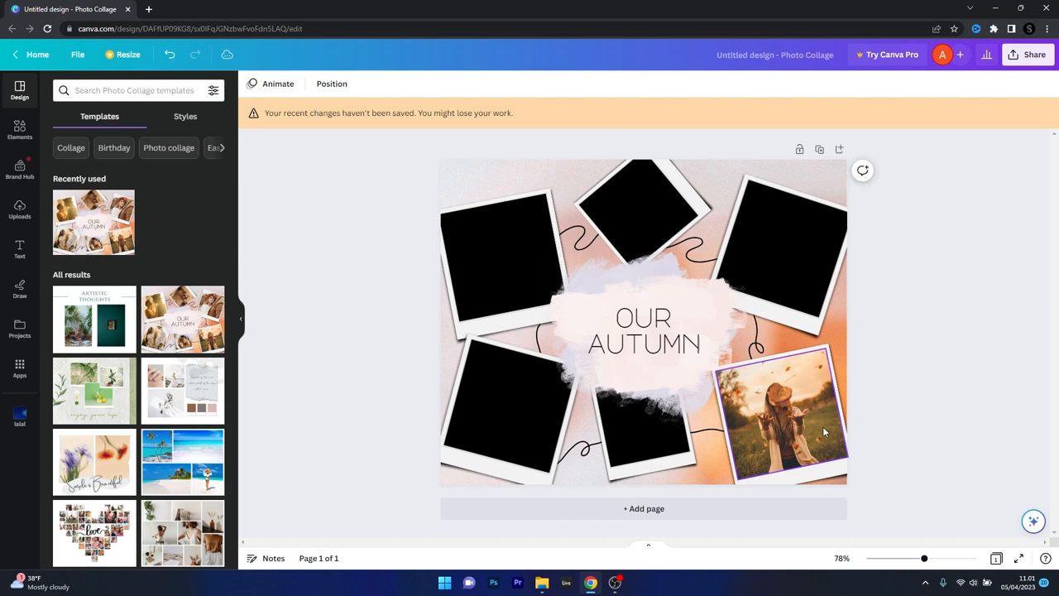
# Step: Clear the remaining template photos and switch to the folder window holding the frog images
pyautogui.click(497, 265)
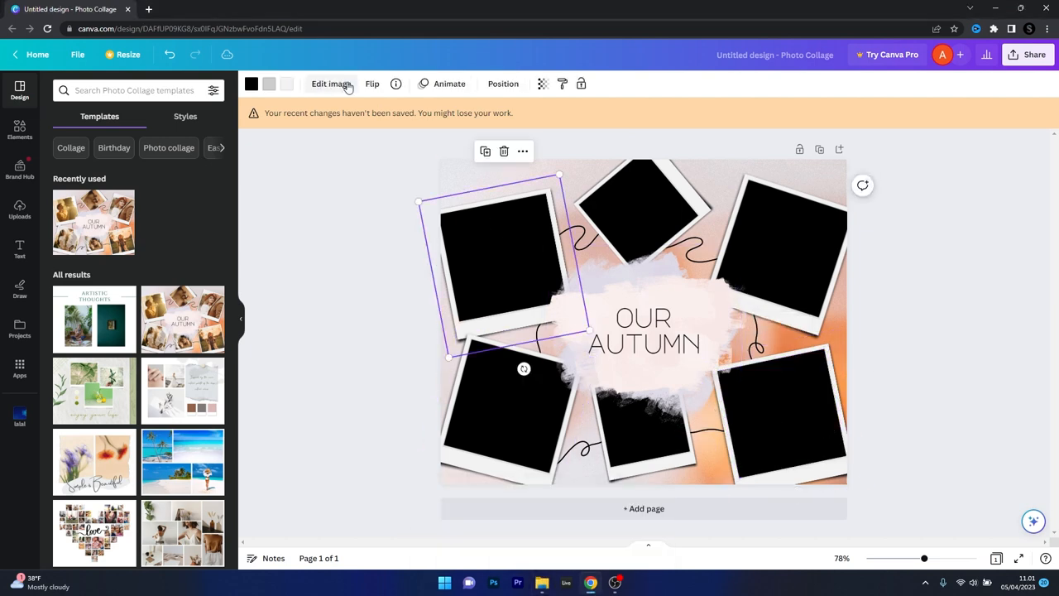
pyautogui.click(76, 55)
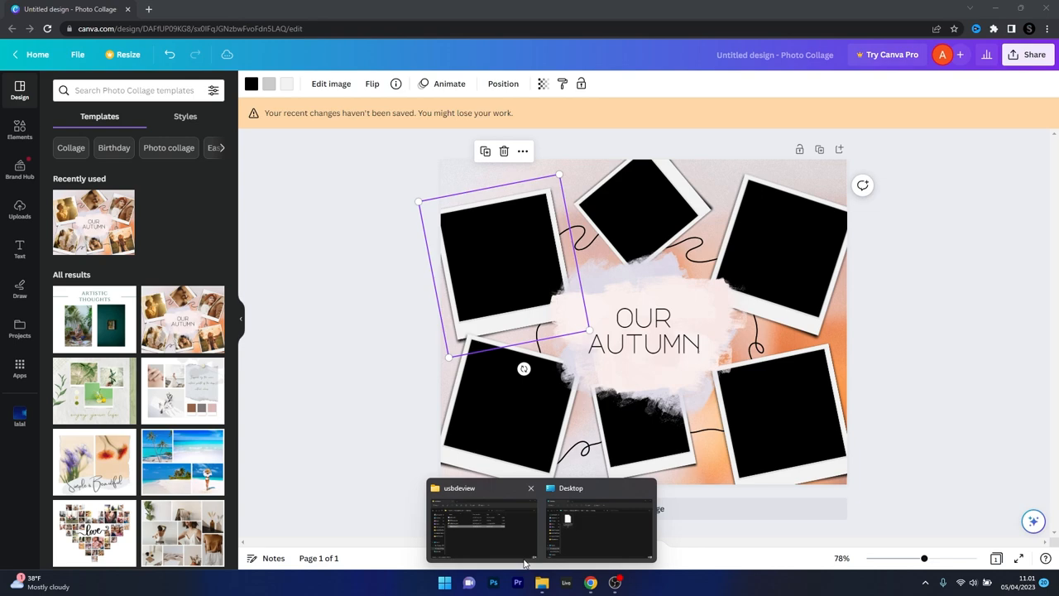
pyautogui.click(20, 209)
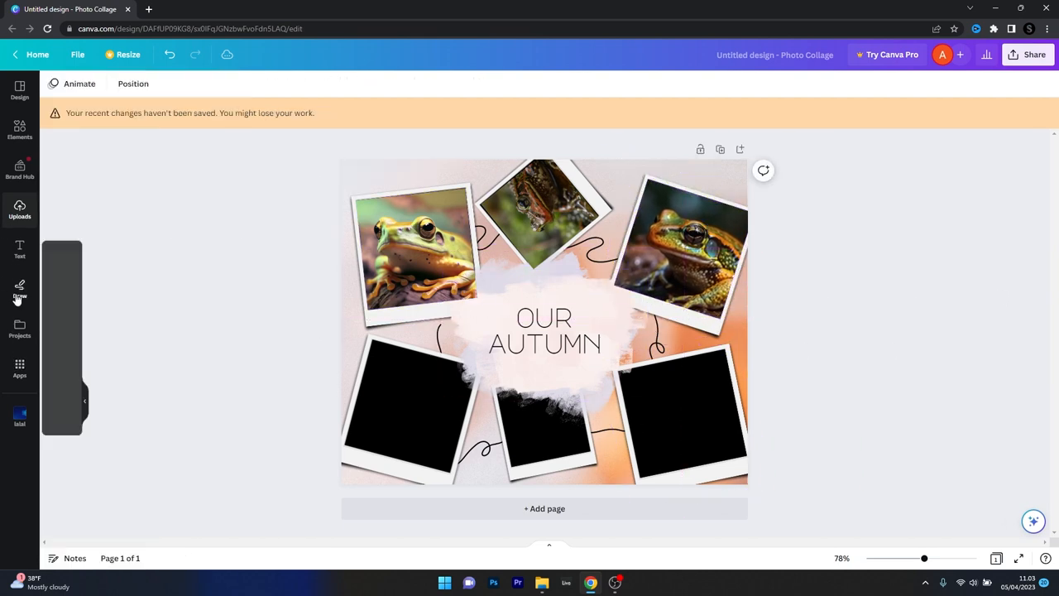
# Step: Sketch a red marker stroke over the OUR title with the Draw tool
pyautogui.click(20, 290)
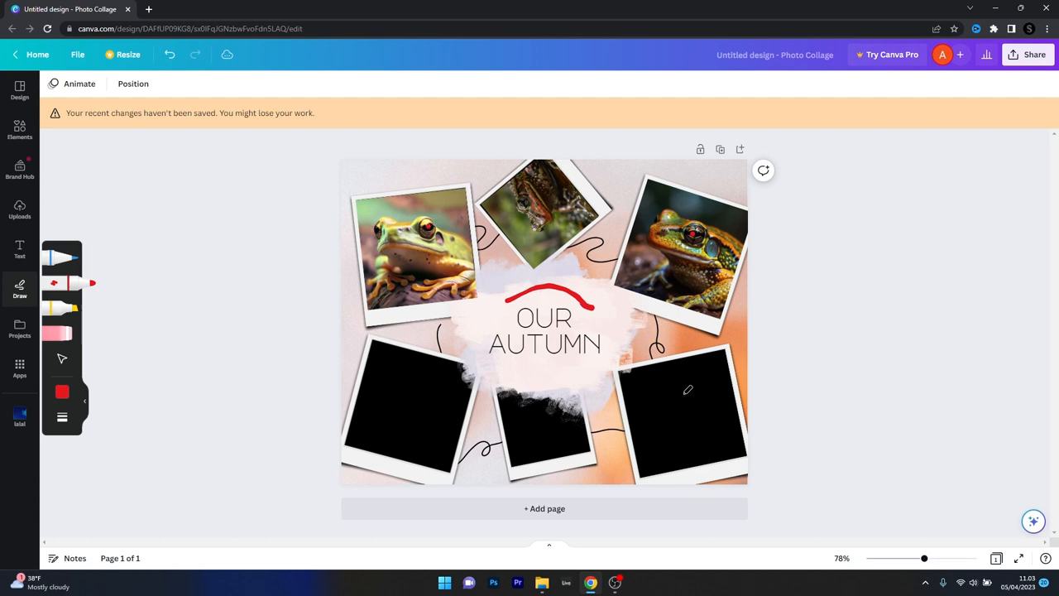
pyautogui.click(20, 129)
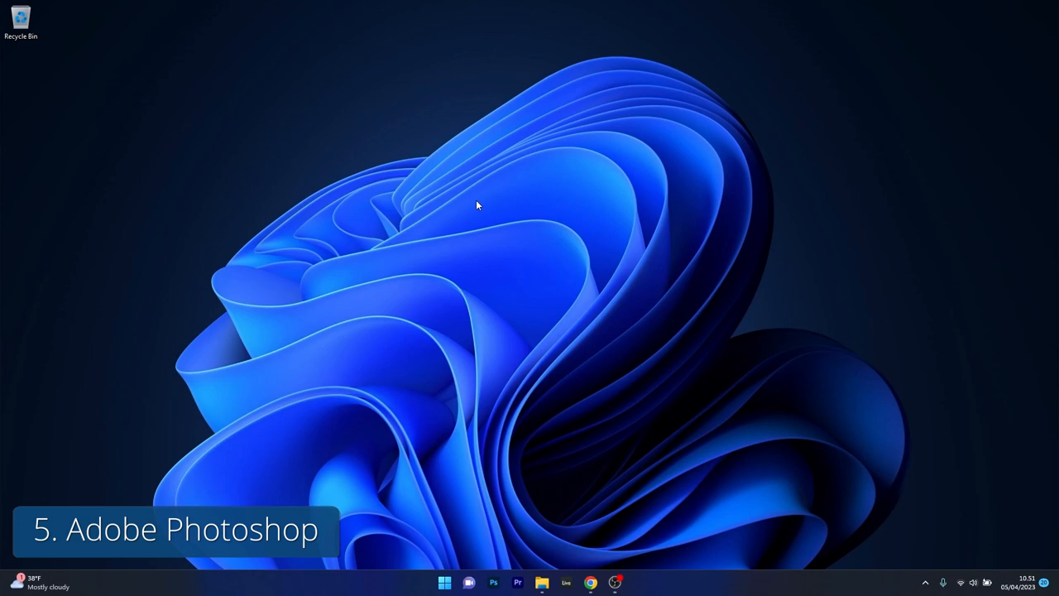
# Step: Start a blank Photoshop canvas for the frog collage and add FROGZ lettering at lower left
pyautogui.click(493, 583)
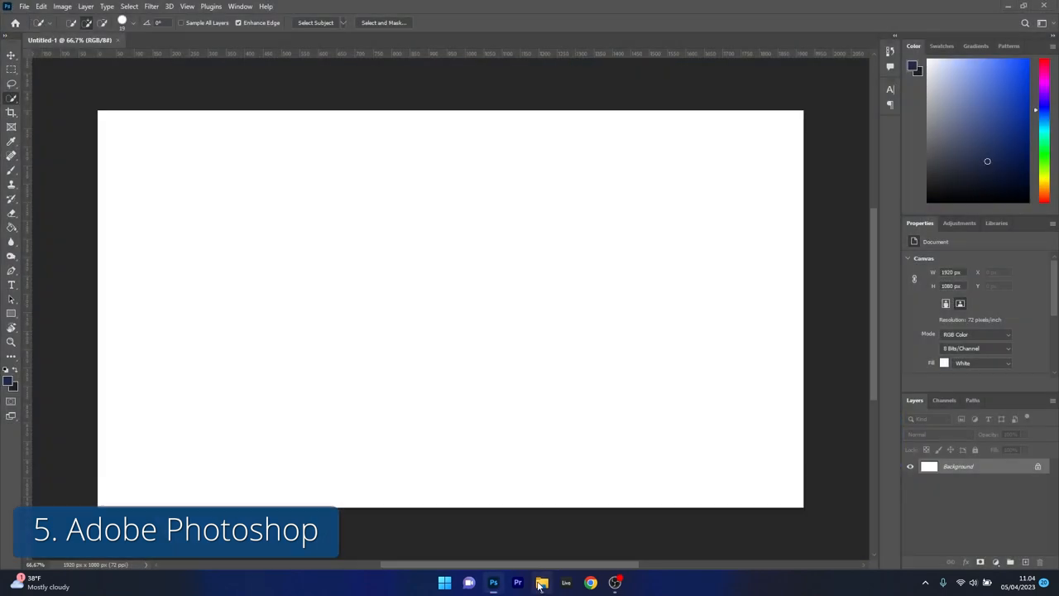
pyautogui.click(541, 583)
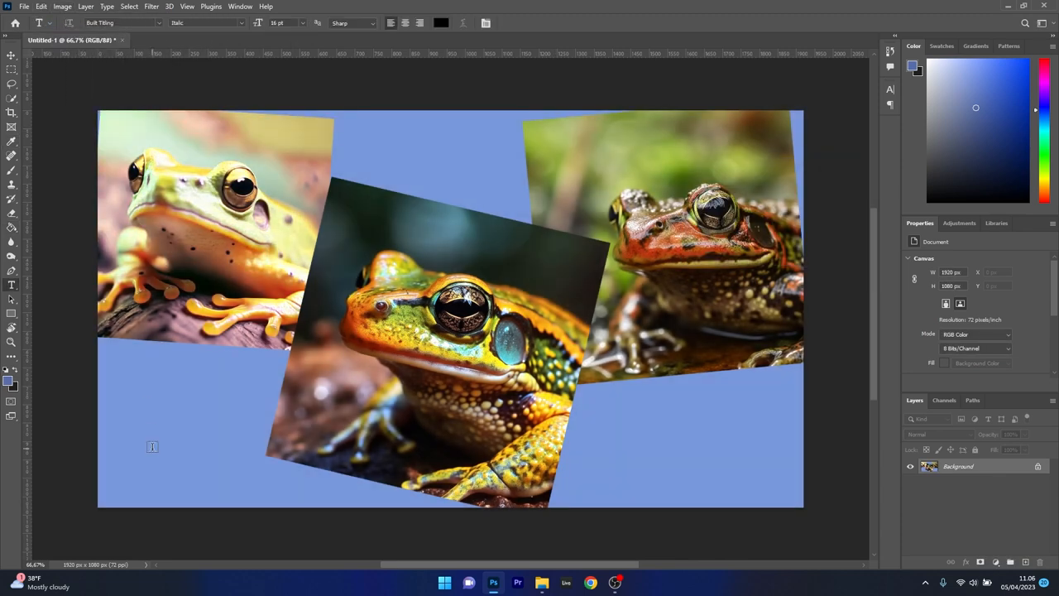
pyautogui.write('FROGZ')
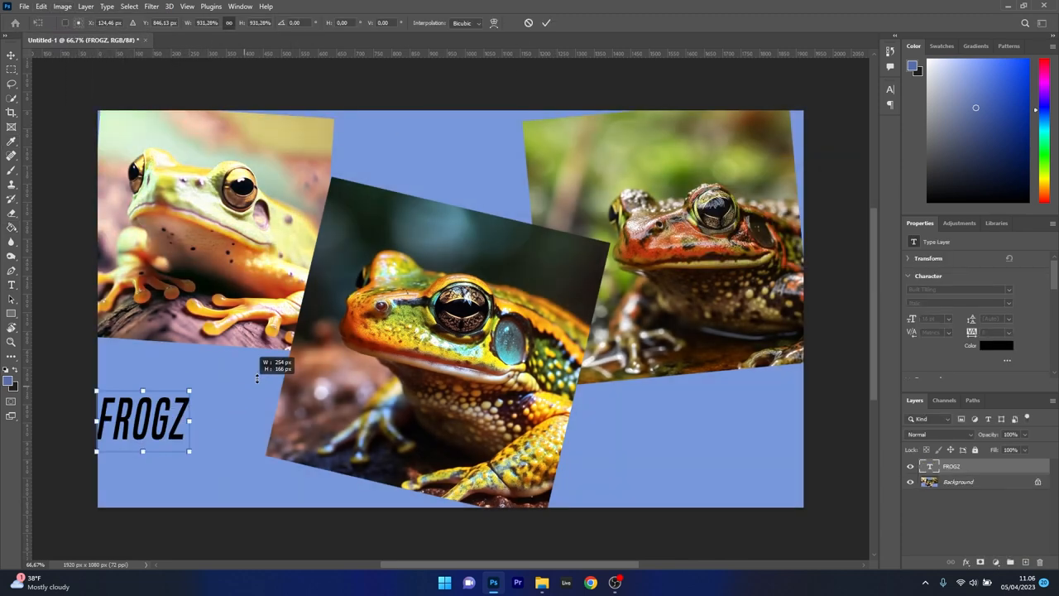